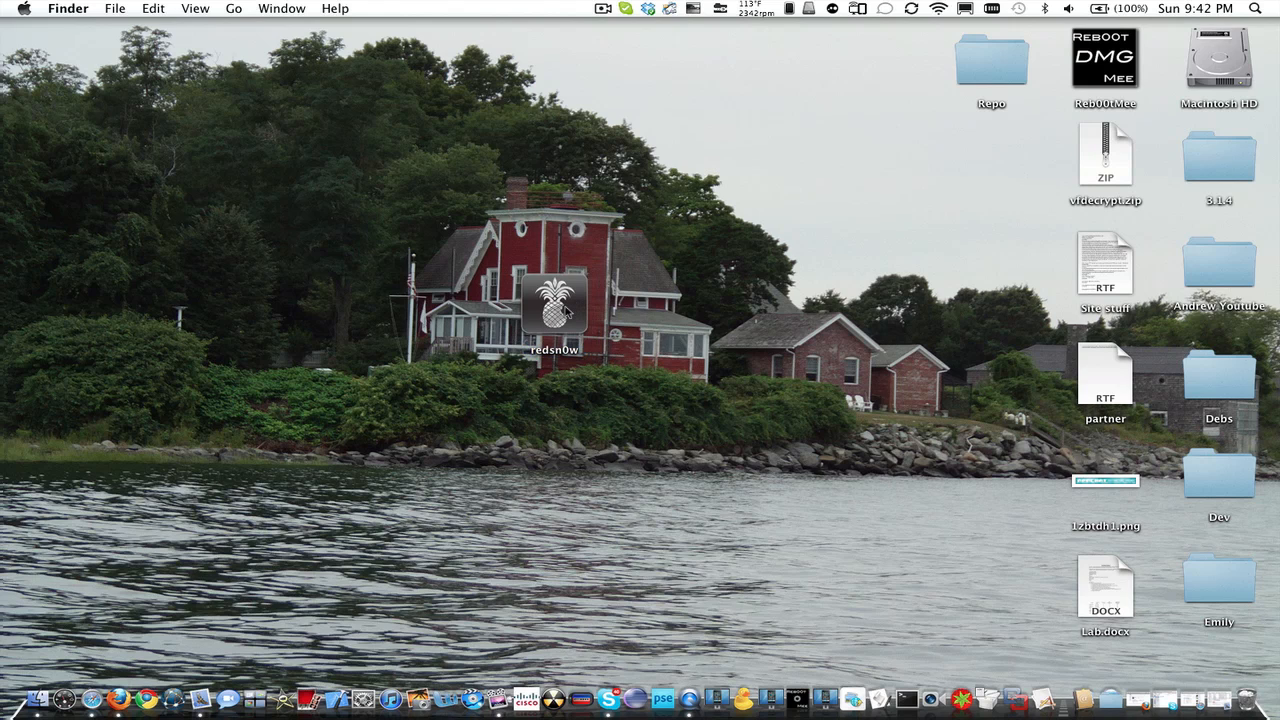
Launch redsn0w and load the iPhone2,1 4.1 restore IPSW found by searching 'iphone2'
click(554, 308)
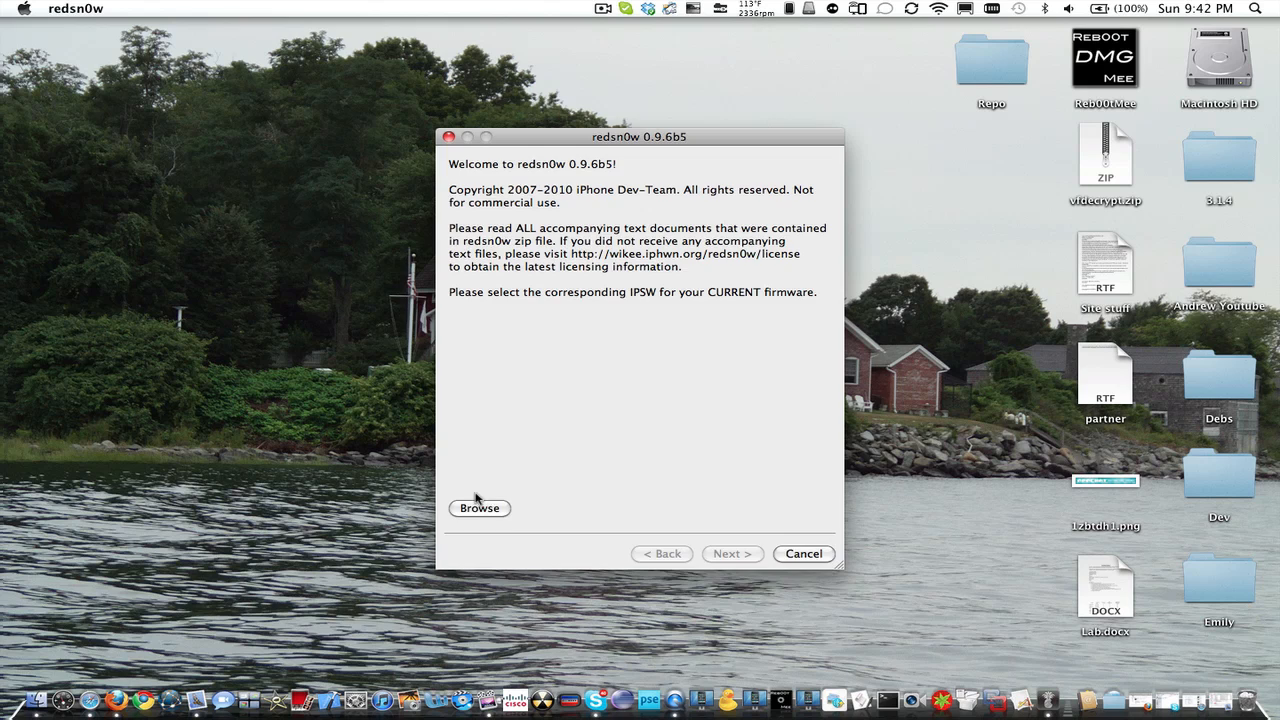
click(480, 508)
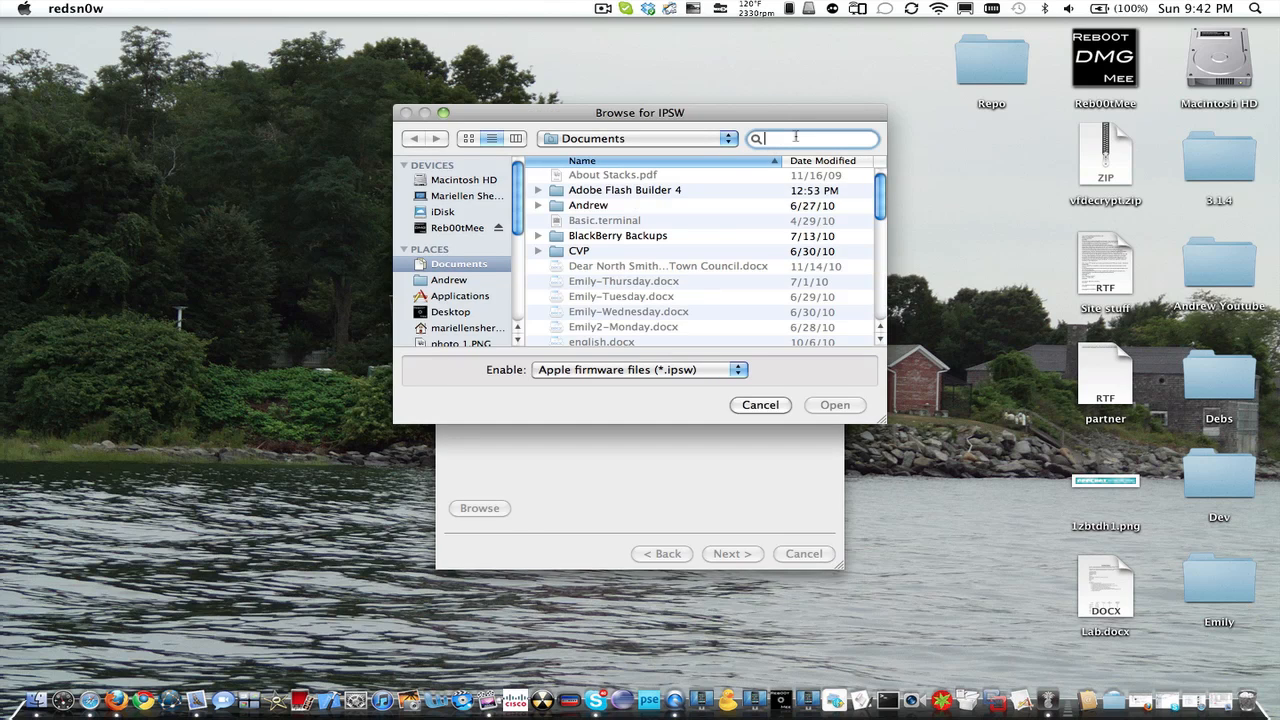
text(iphone2)
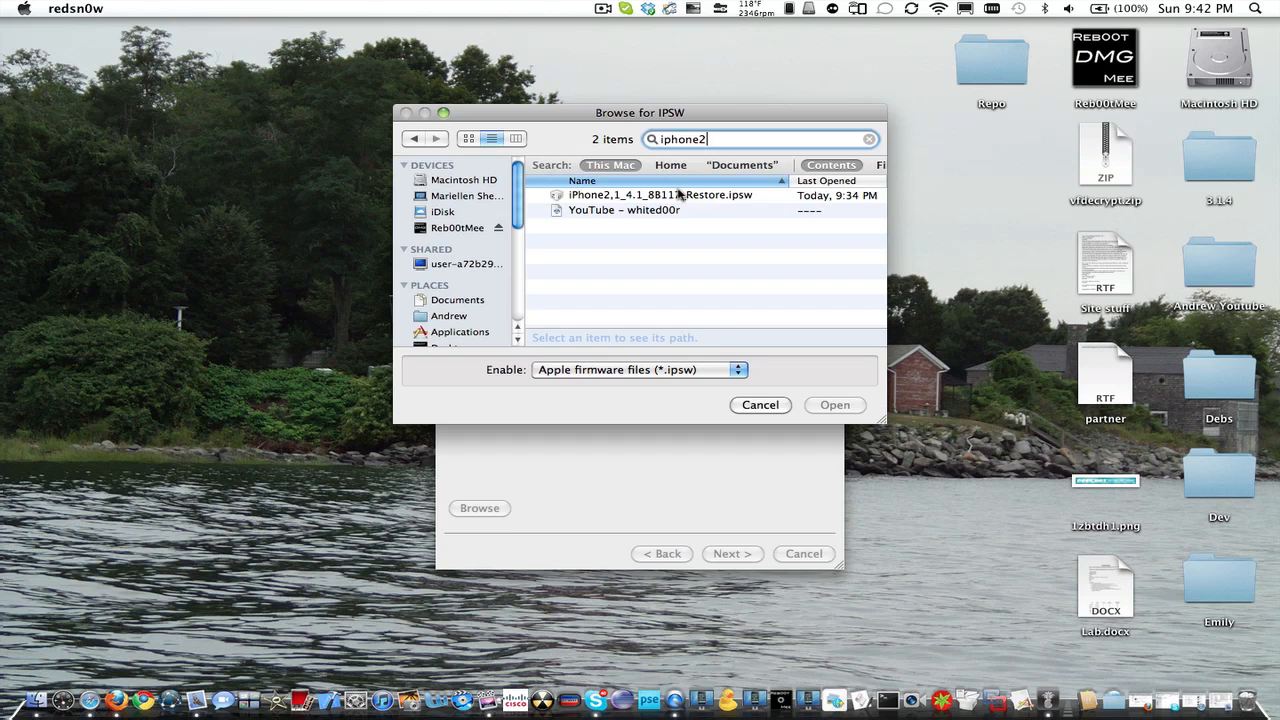
click(834, 404)
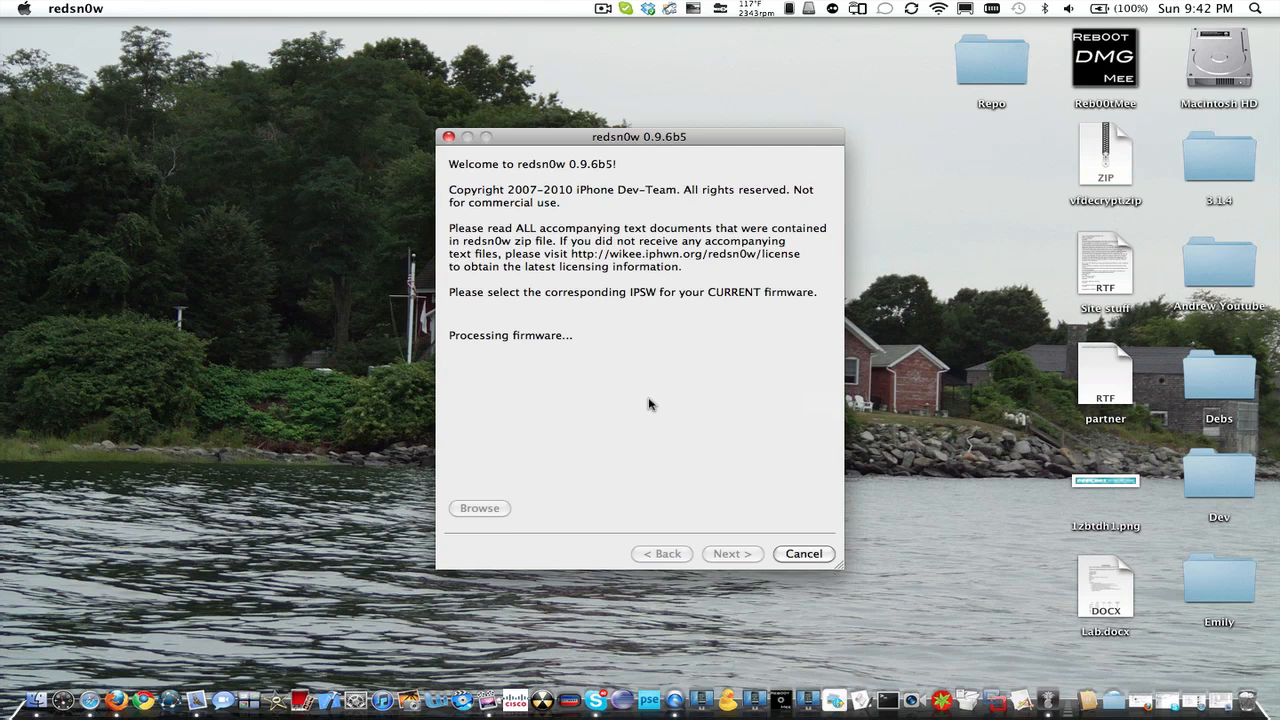
mouse_move(644, 428)
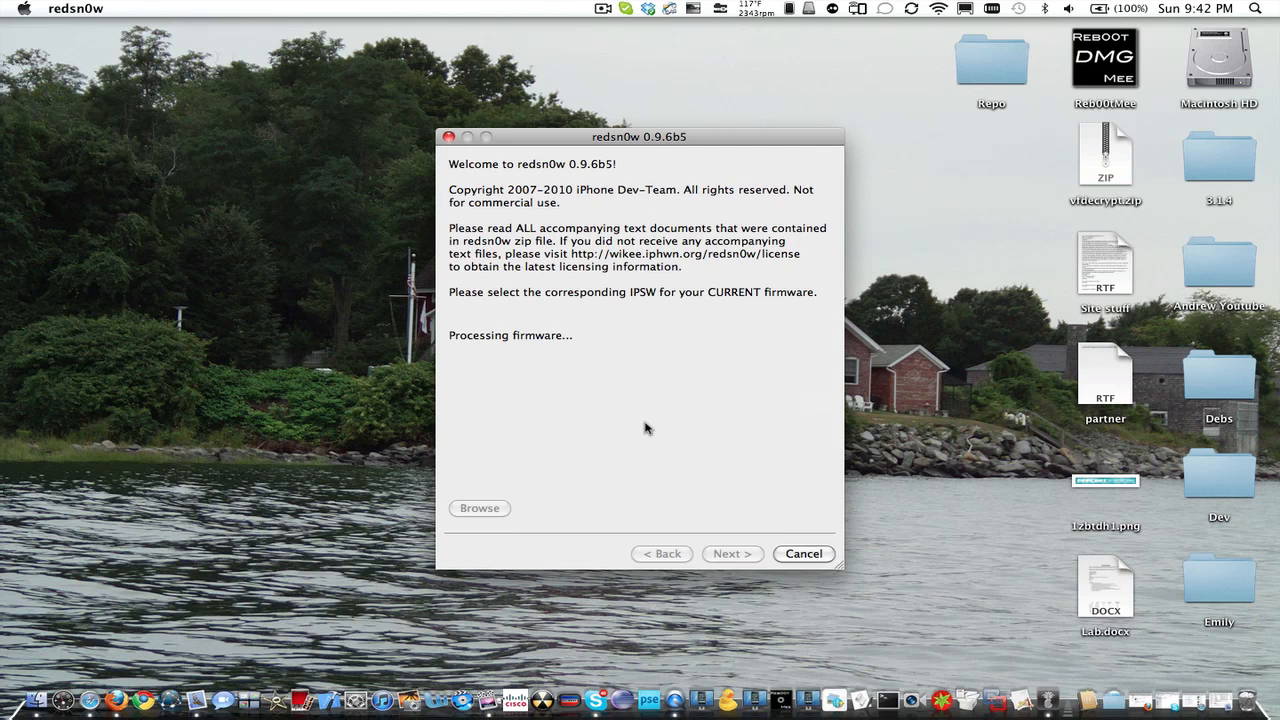
mouse_move(648, 430)
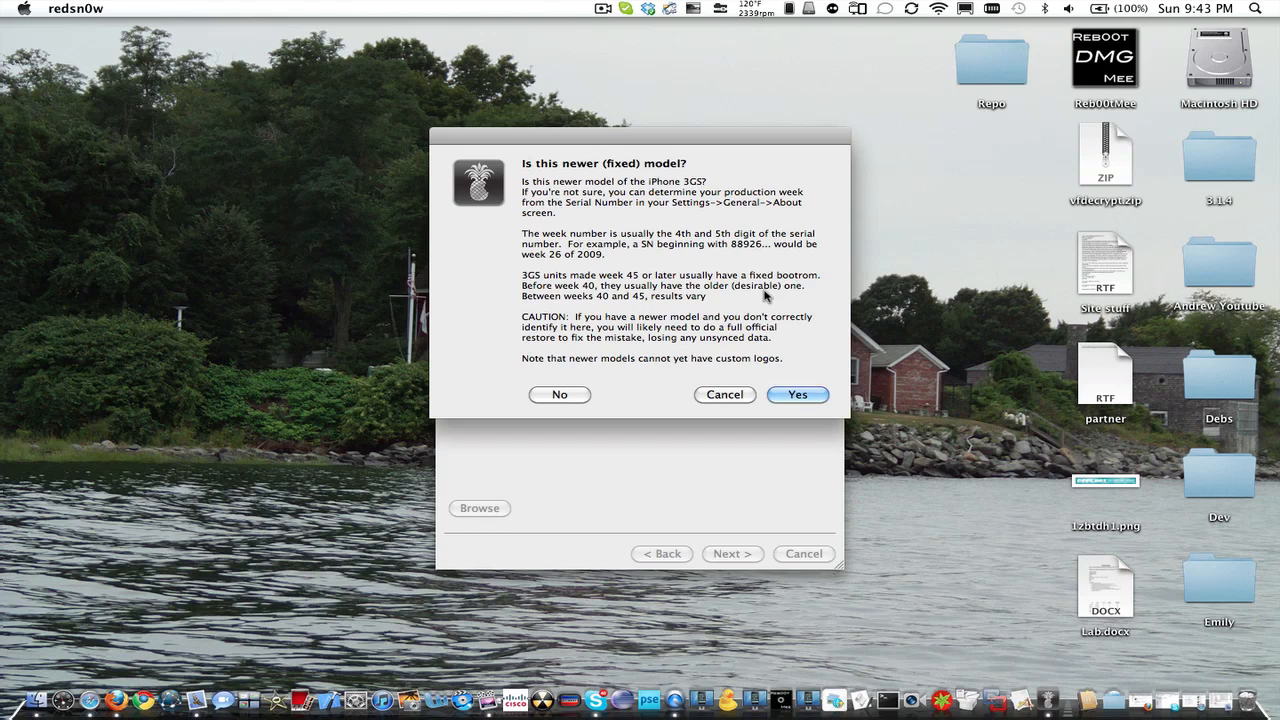
mouse_move(508, 248)
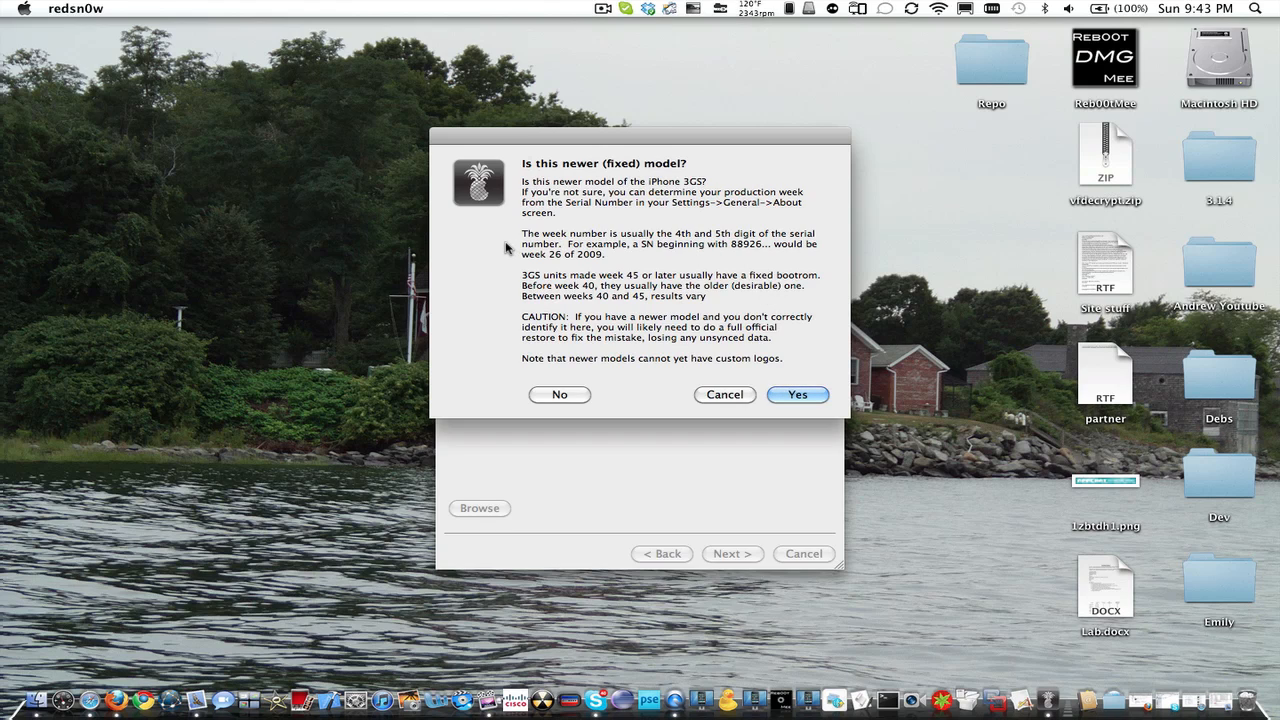
mouse_move(588, 272)
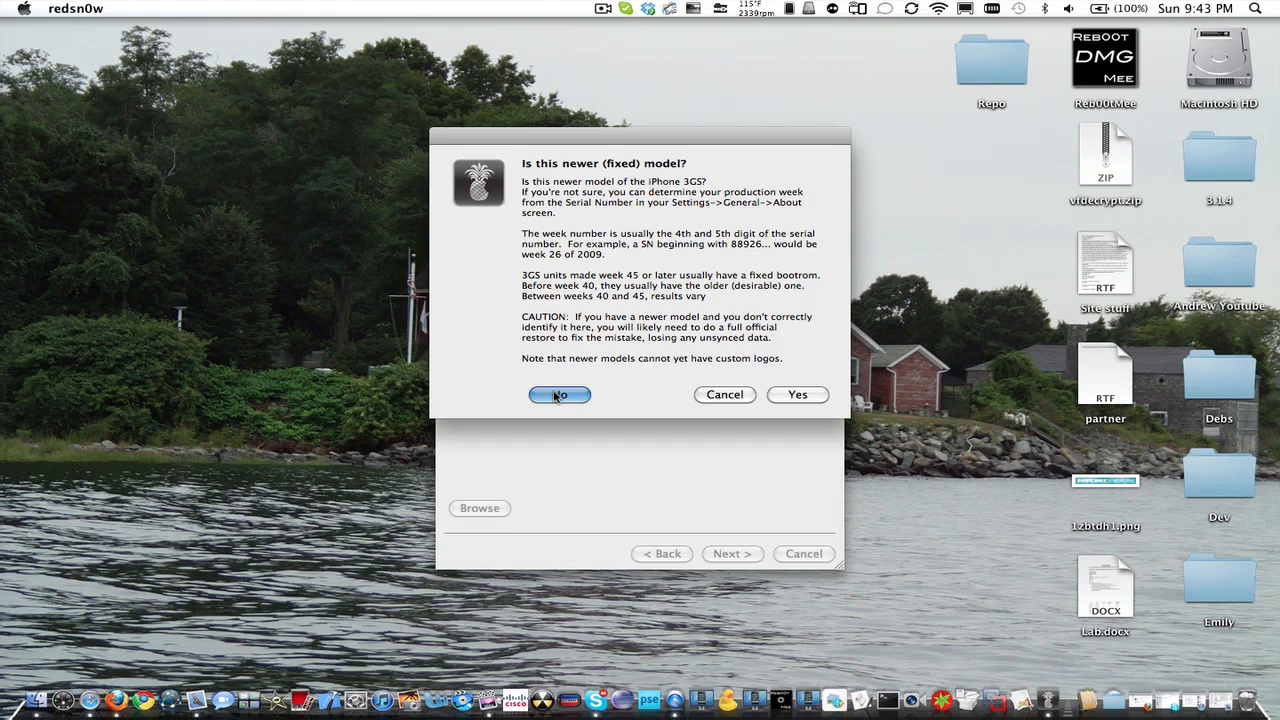
Answer No to the newer fixed-bootrom model question so the IPSW is identified
click(558, 394)
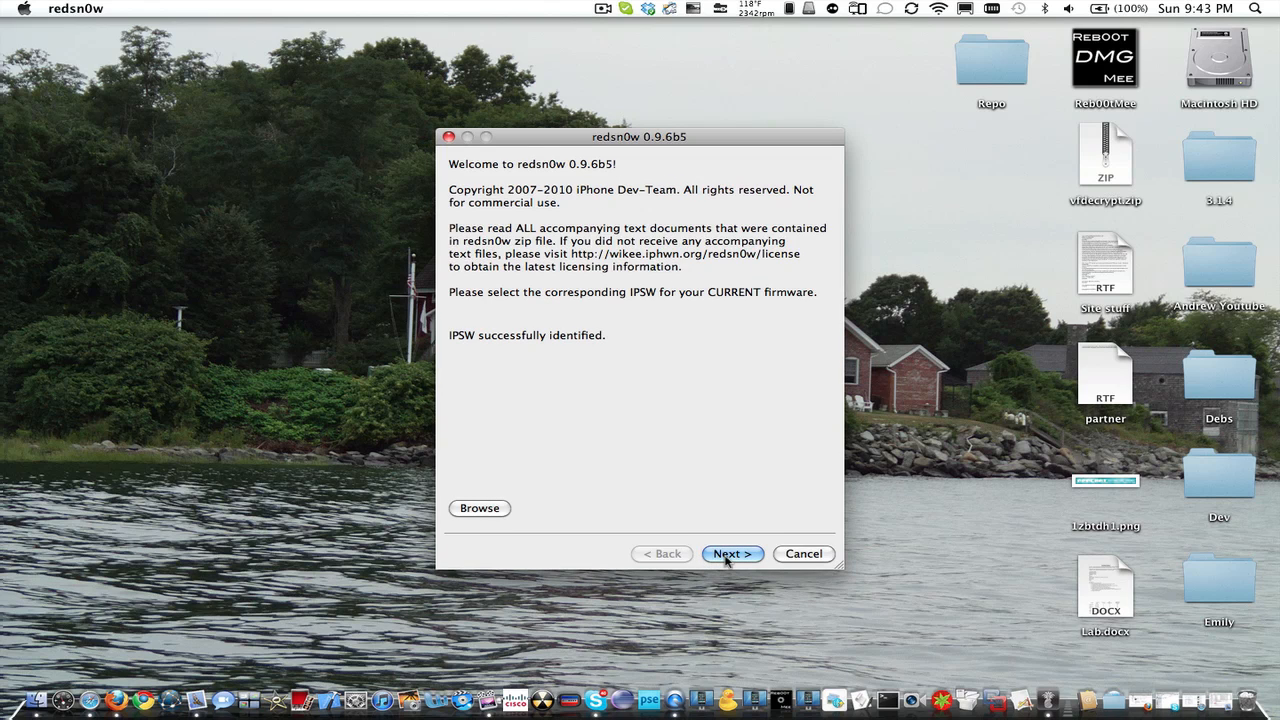
Enable Install iPad baseband alongside Install Cydia and confirm the baseband warning
click(732, 552)
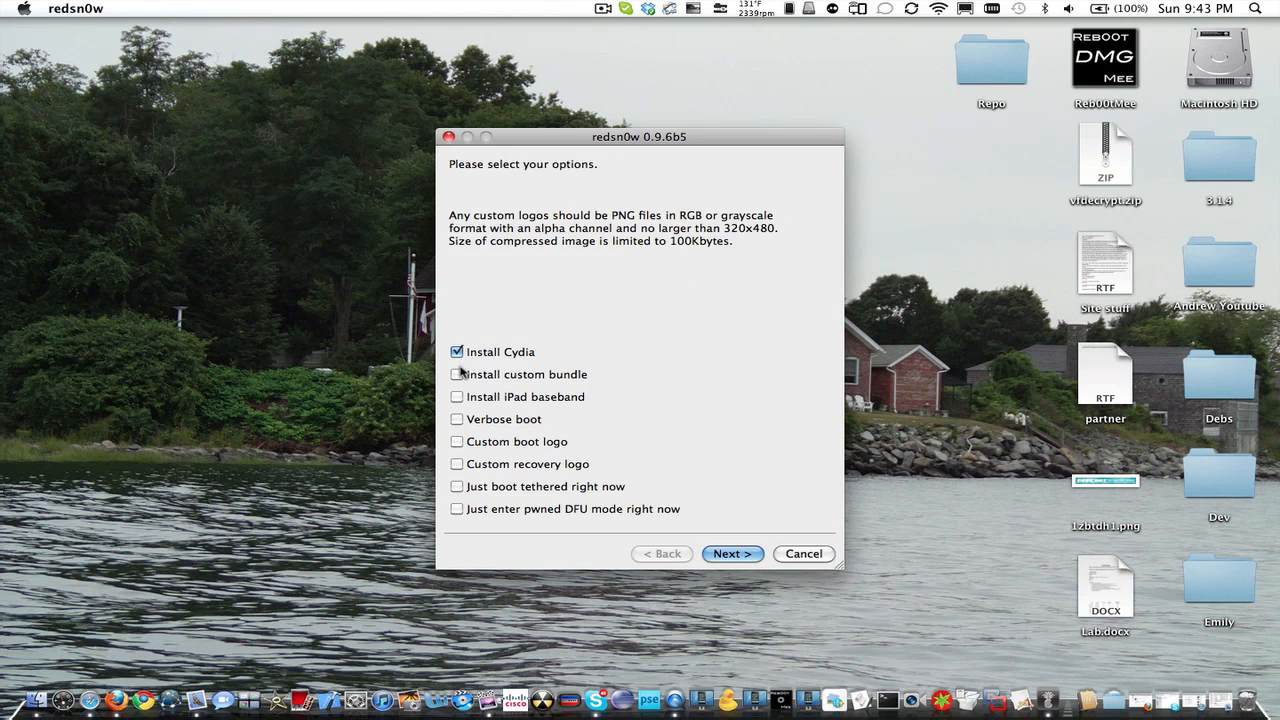
mouse_move(456, 396)
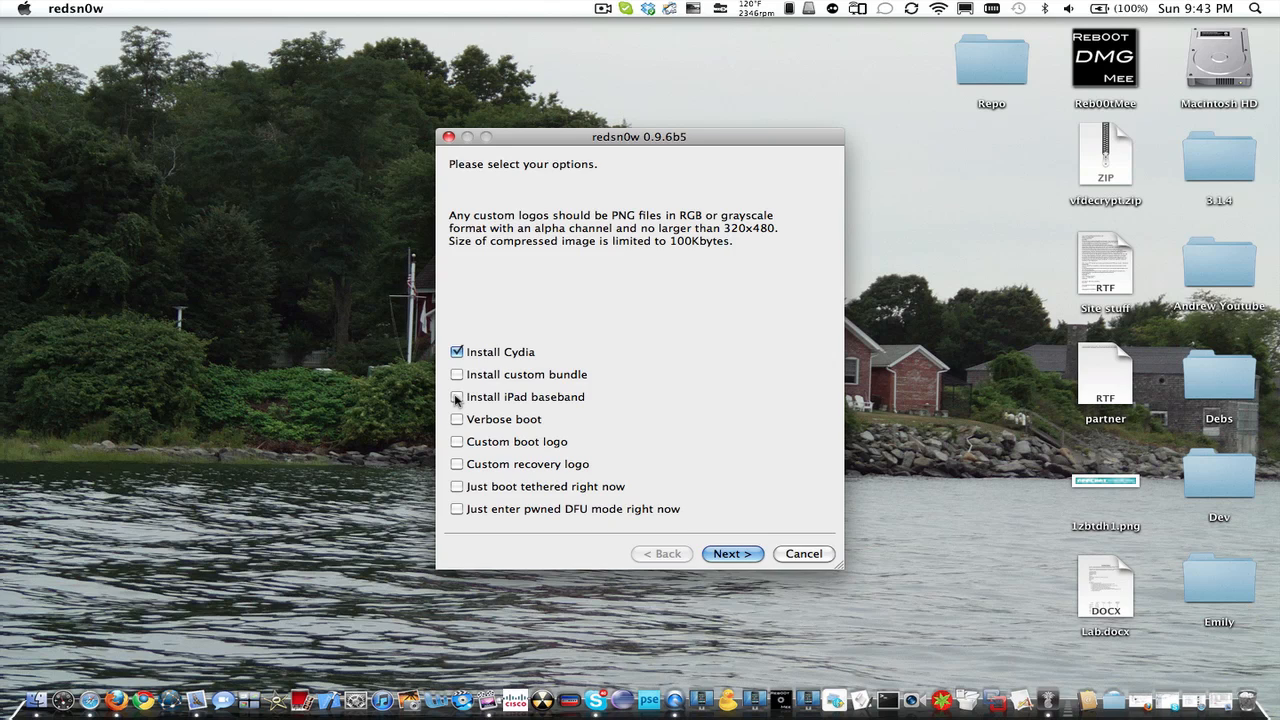
click(456, 396)
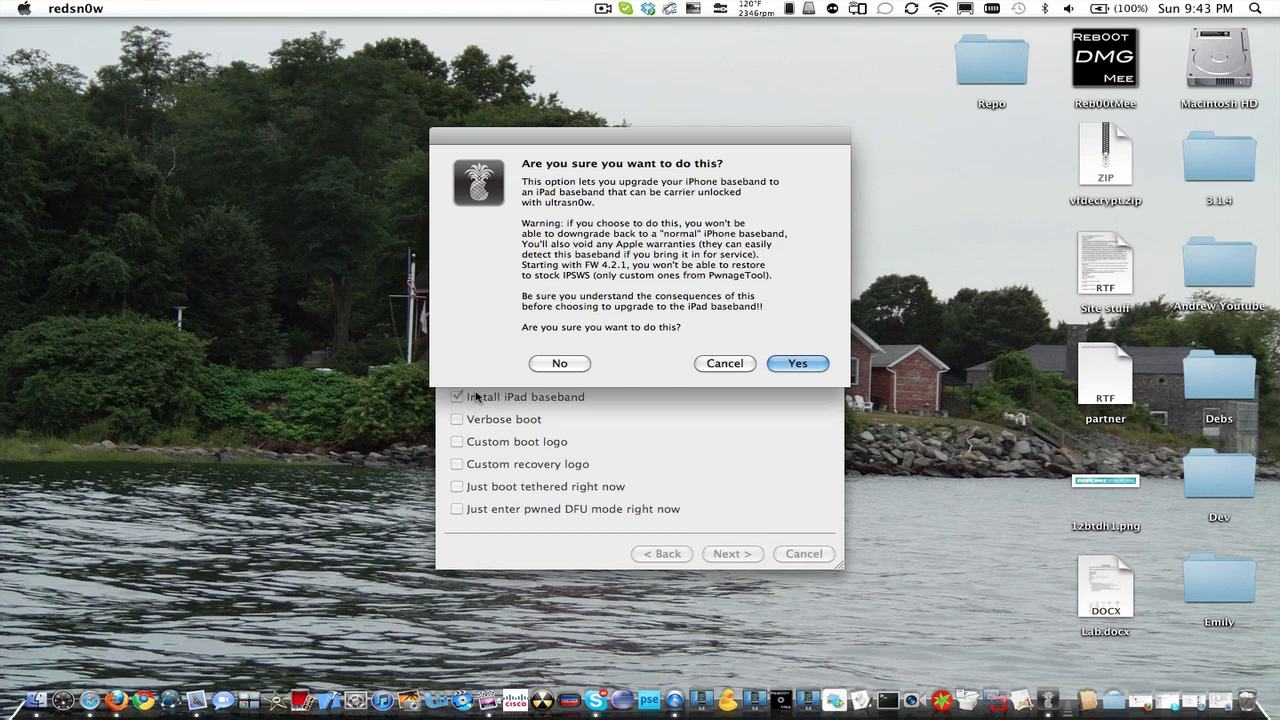
mouse_move(724, 320)
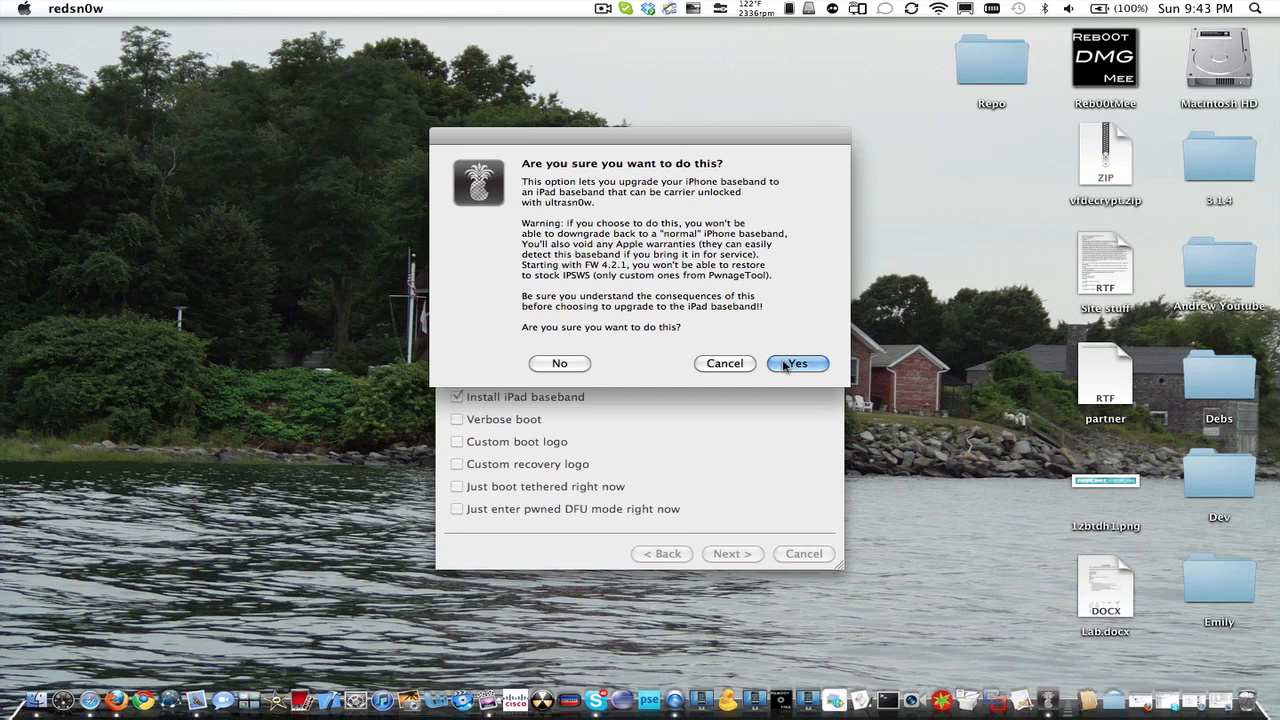
click(796, 364)
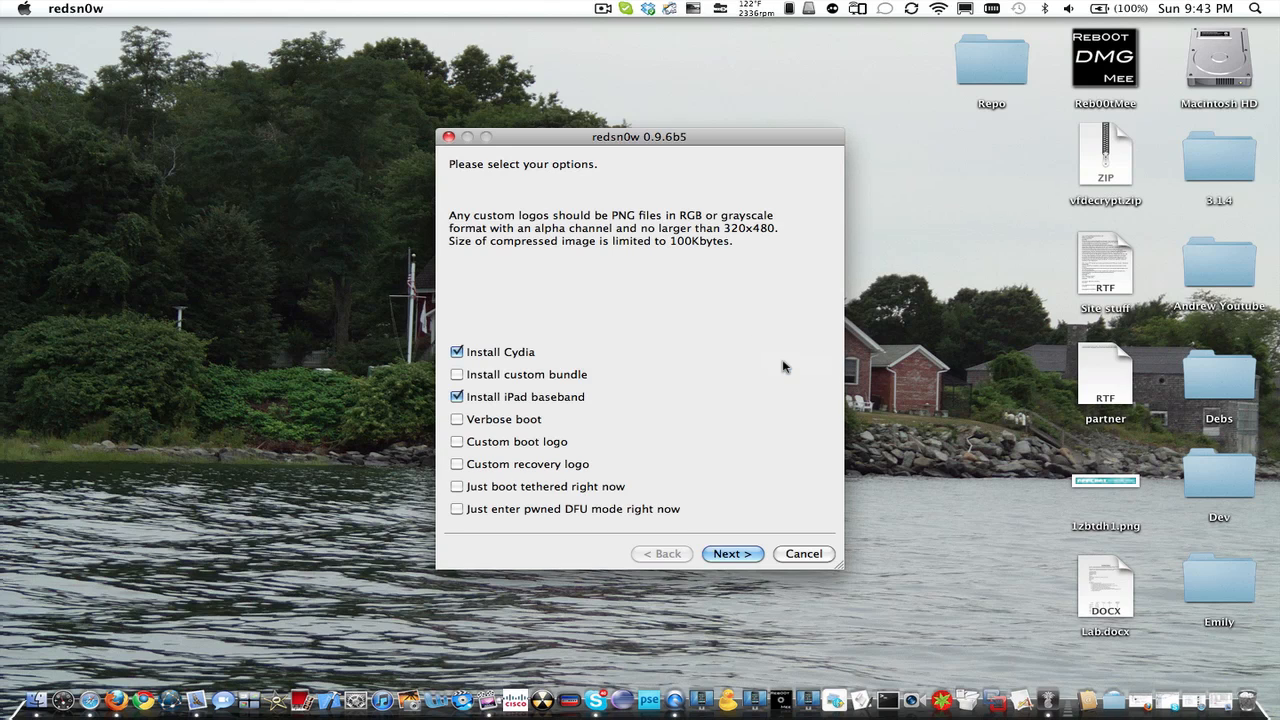
mouse_move(588, 400)
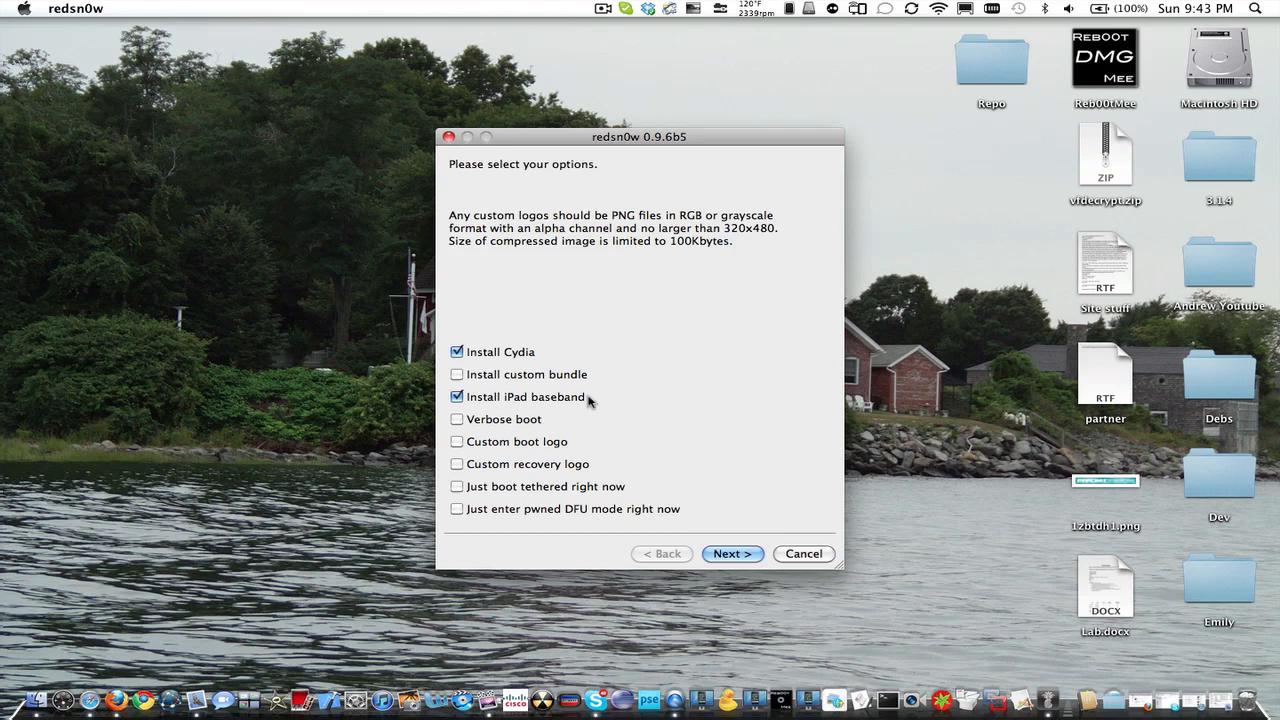
mouse_move(504, 428)
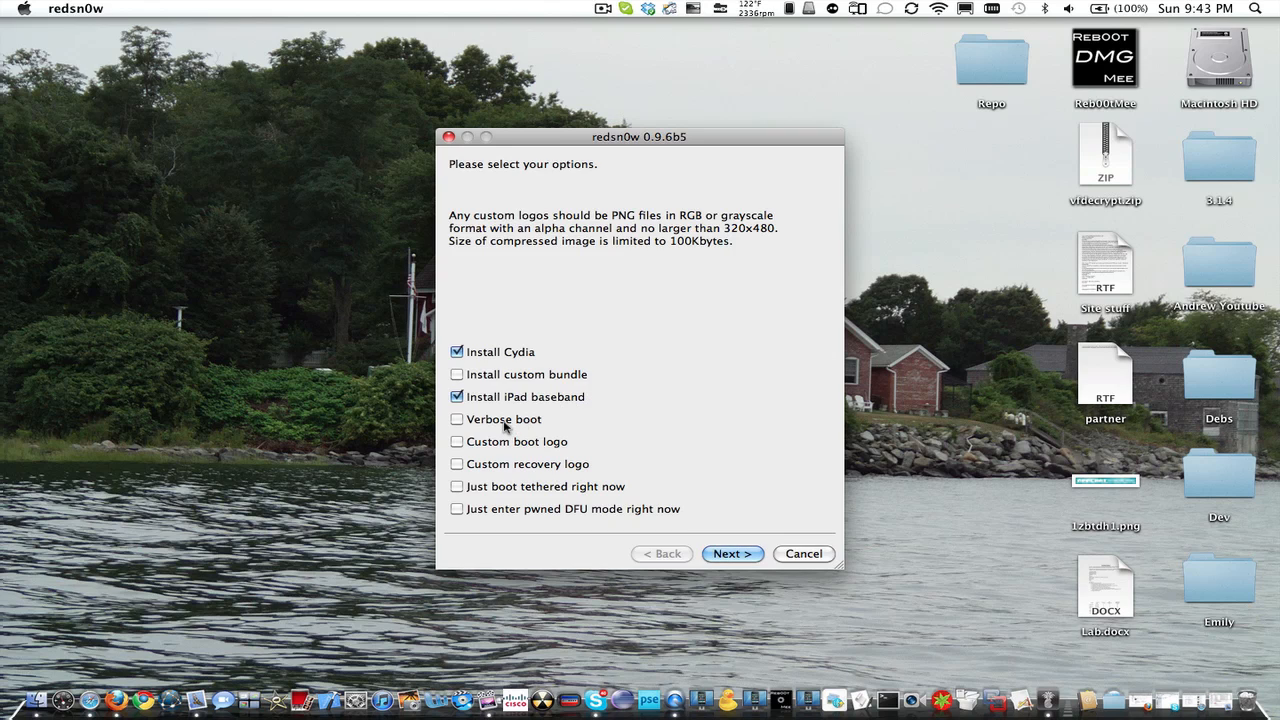
mouse_move(492, 468)
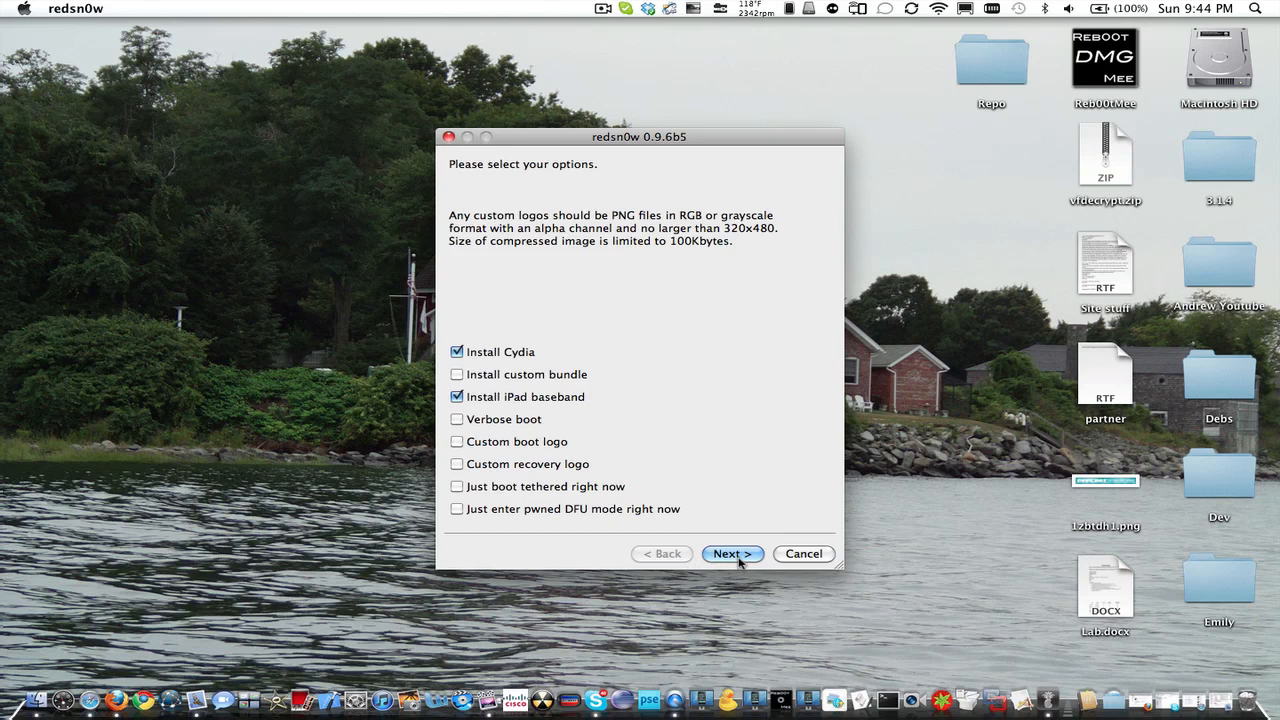
Preview the power-off and DFU instructions, then return to the options page
click(732, 552)
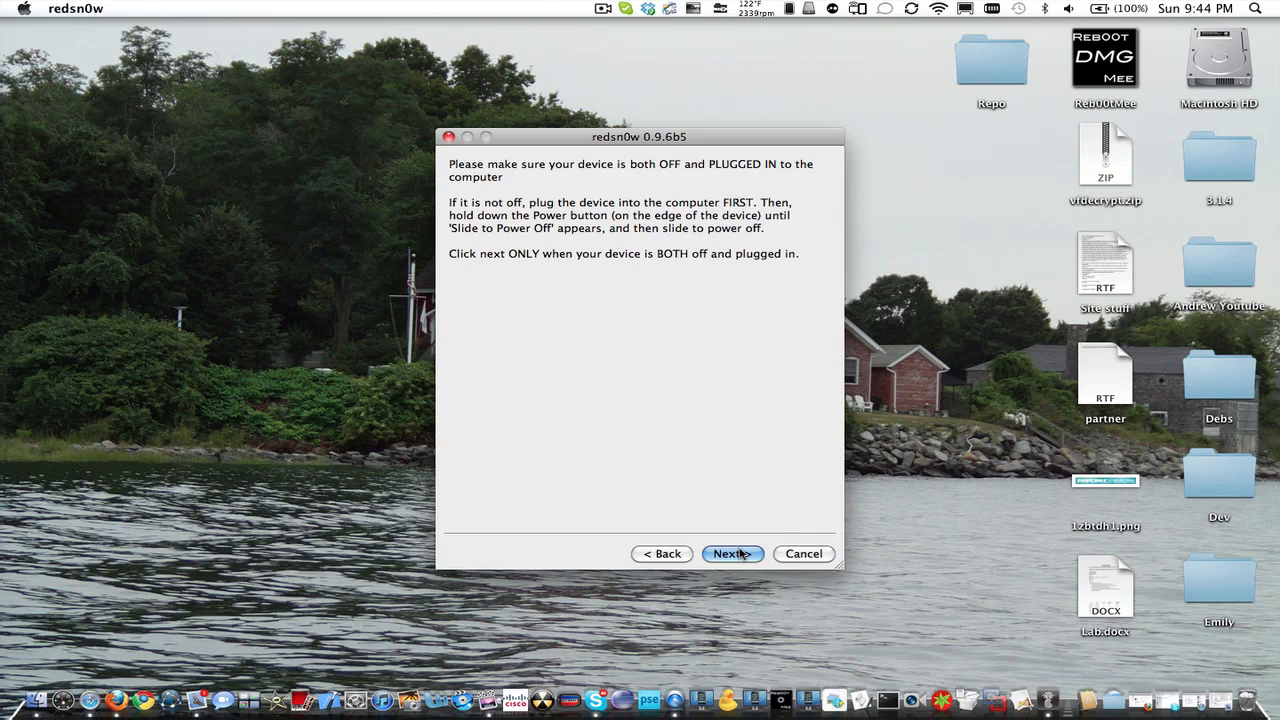
click(732, 552)
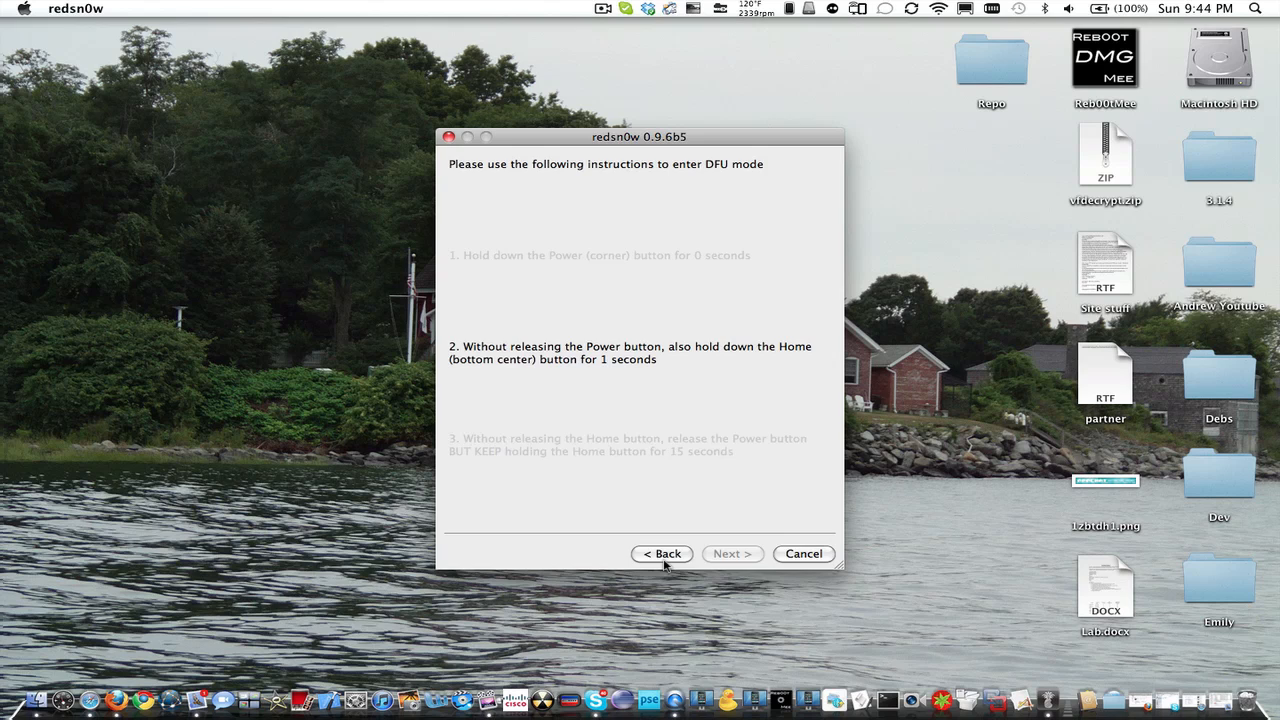
click(660, 552)
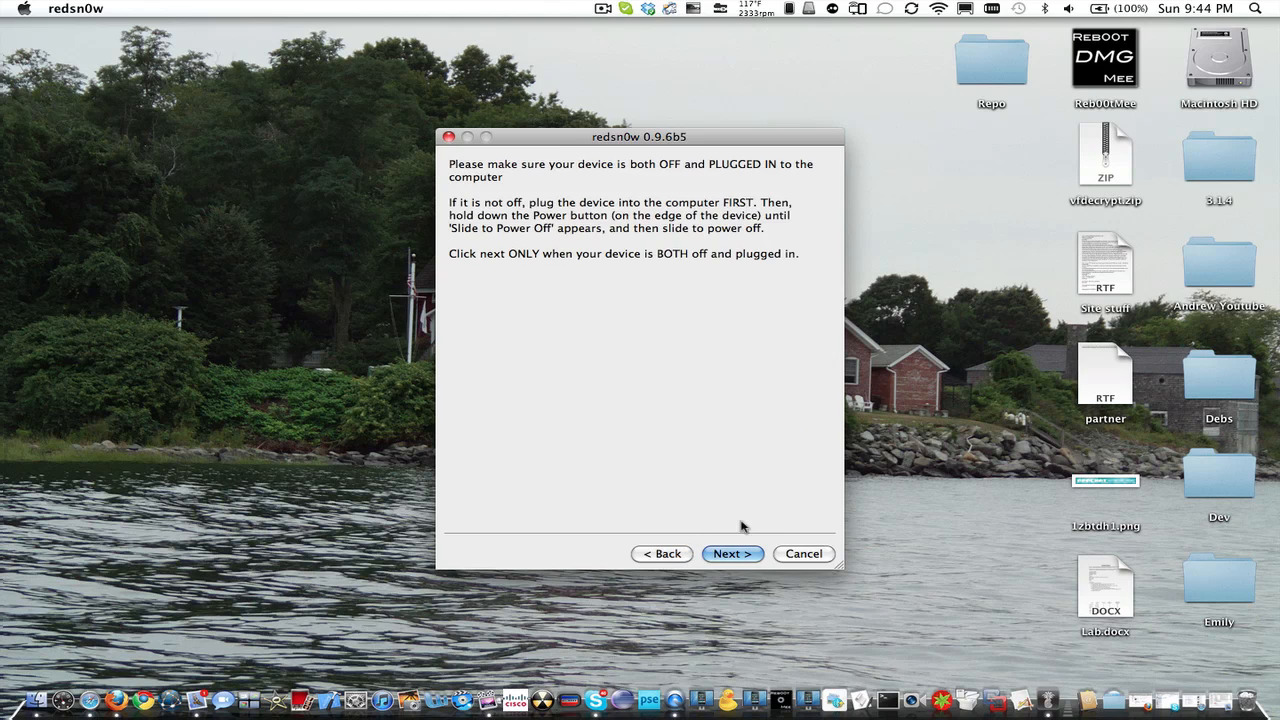
mouse_move(824, 558)
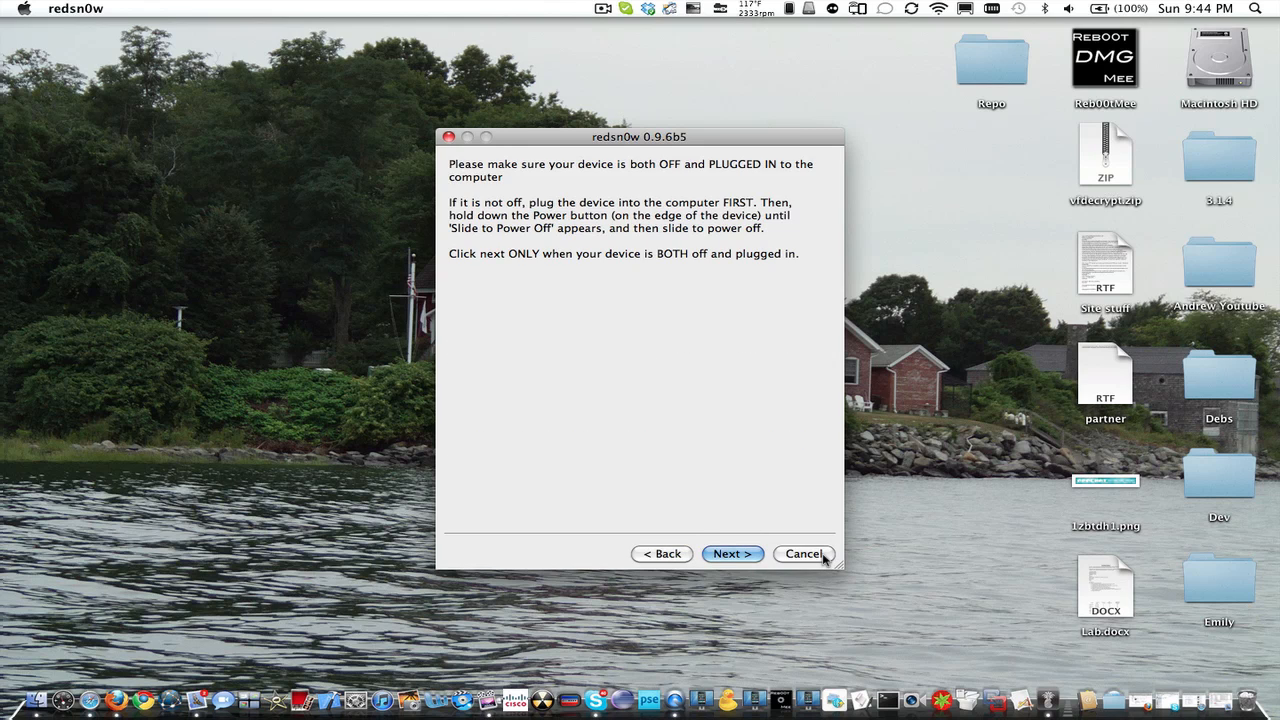
click(732, 554)
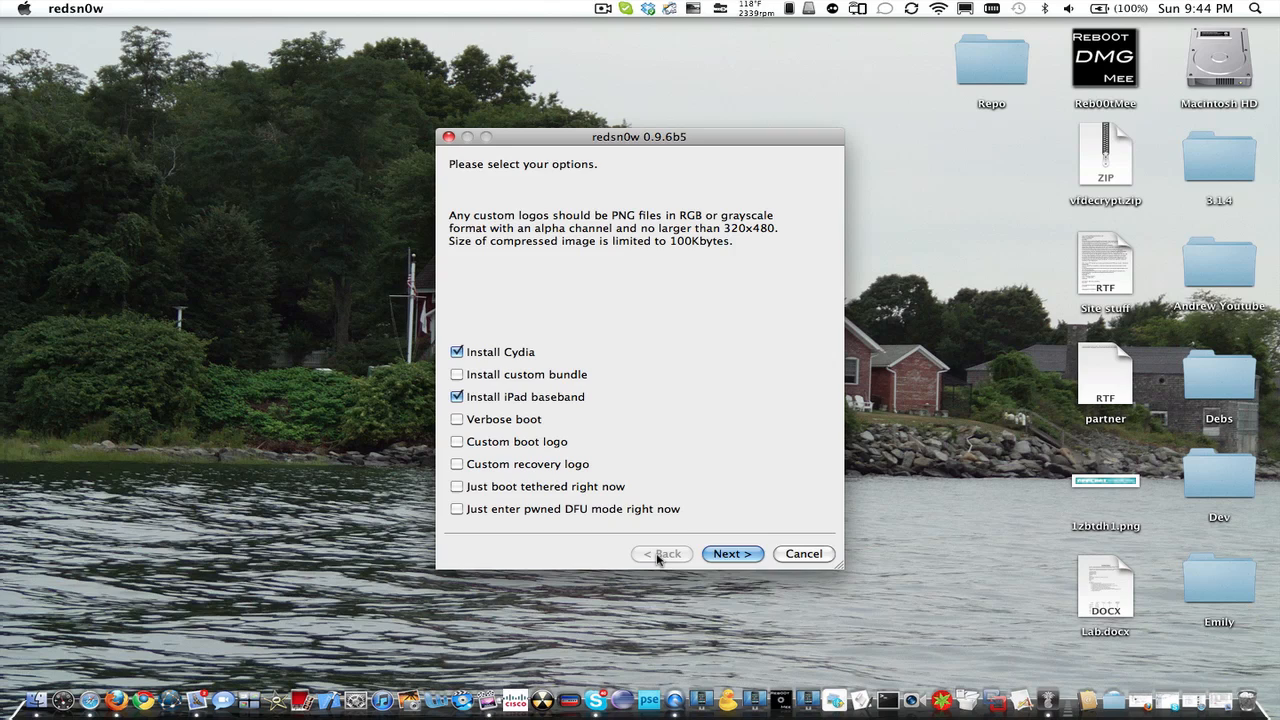
mouse_move(664, 564)
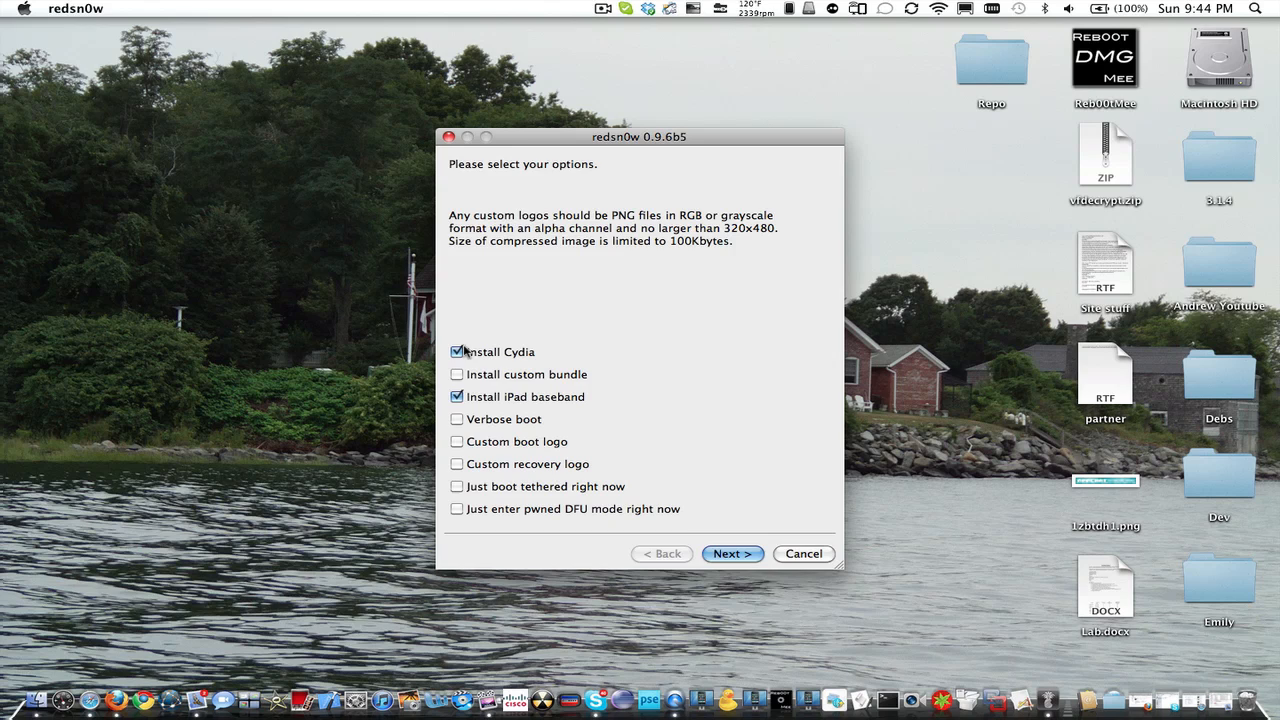
Switch to Just boot tethered only, continue, then cancel to close redsn0w
click(456, 352)
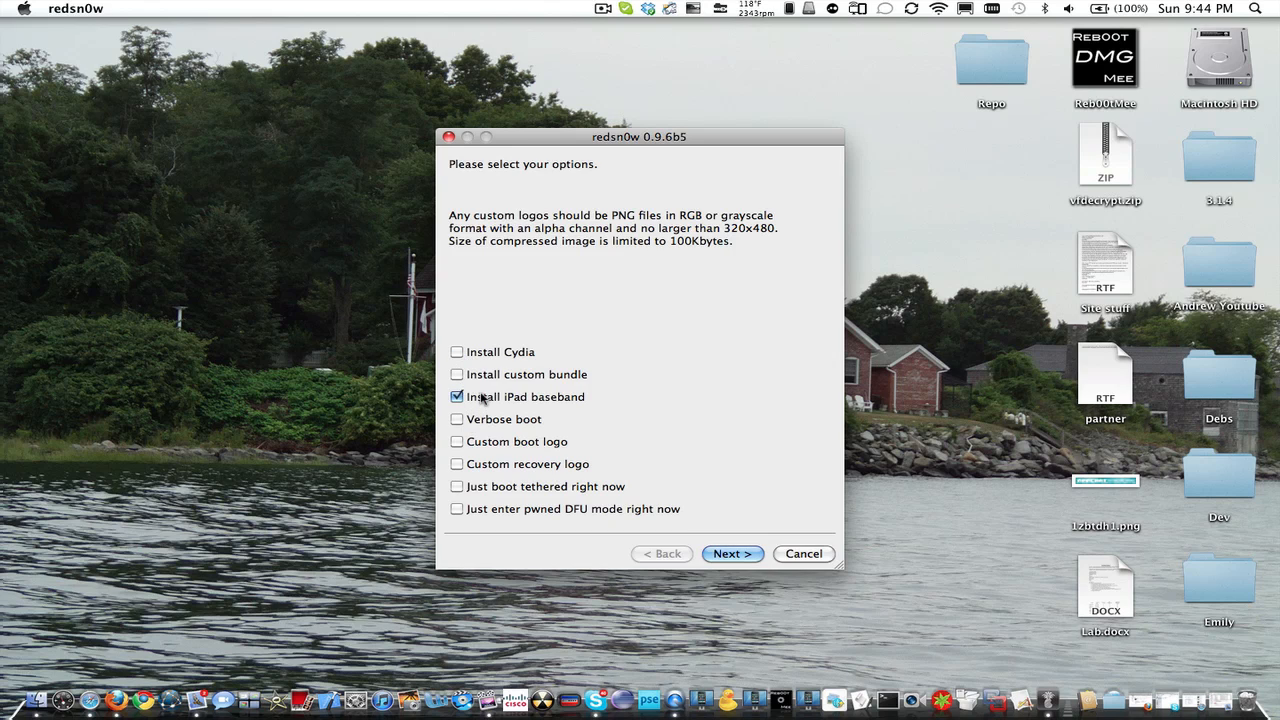
click(456, 396)
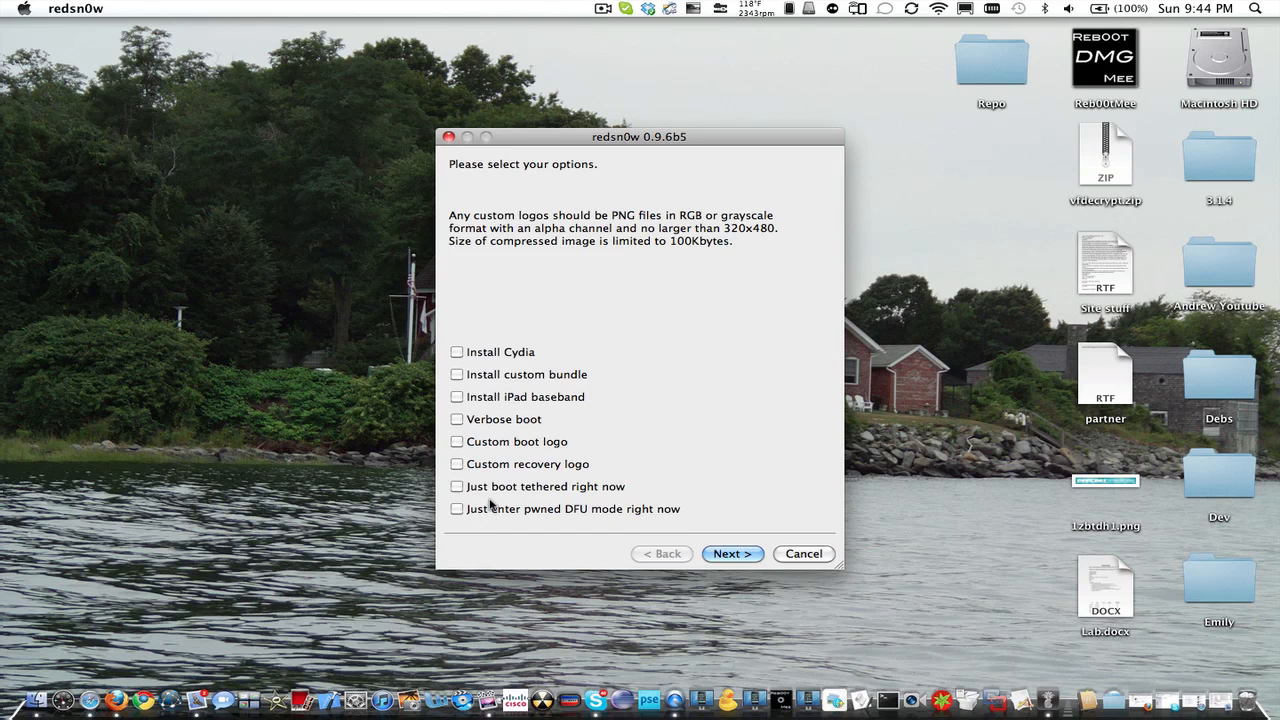
mouse_move(482, 496)
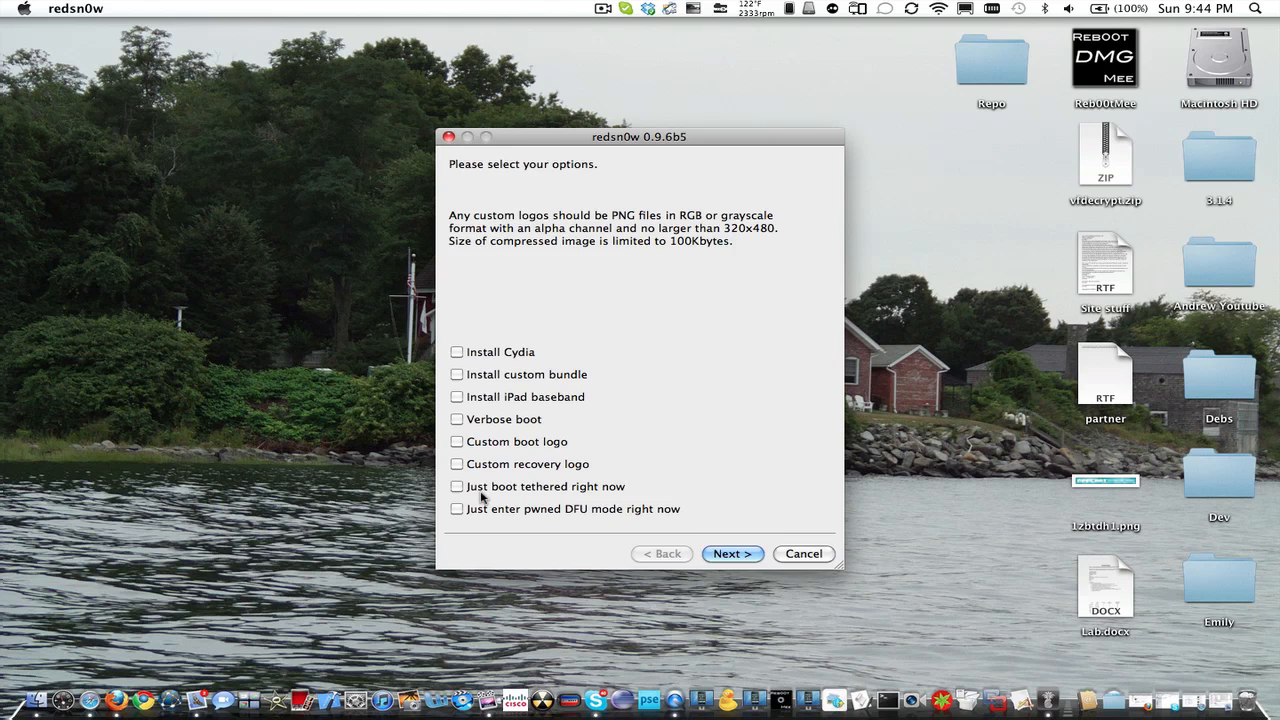
click(456, 486)
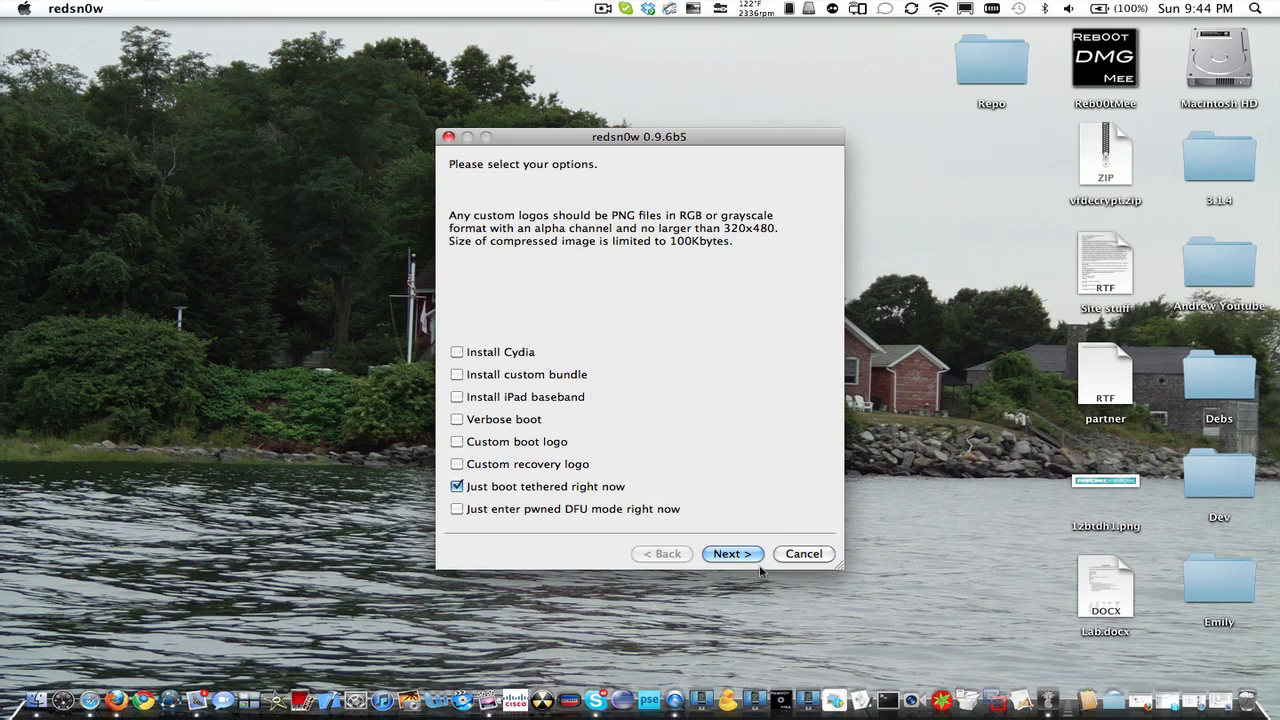
click(732, 552)
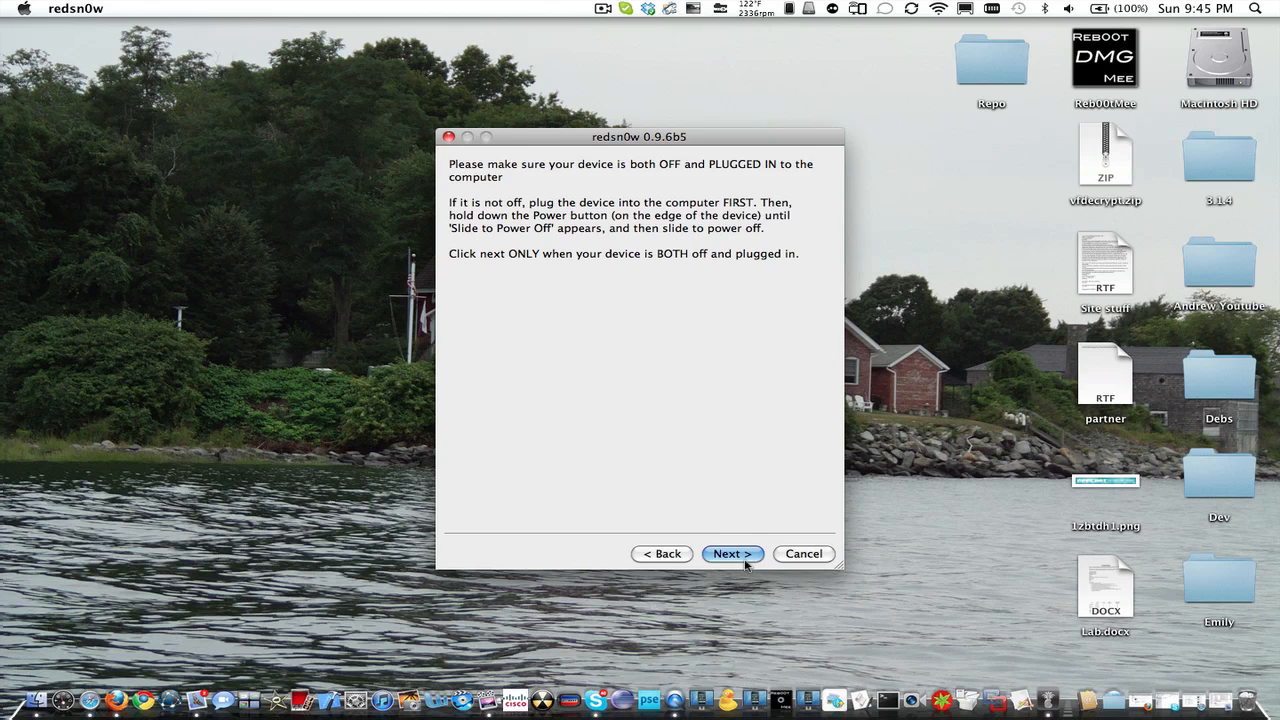
mouse_move(802, 558)
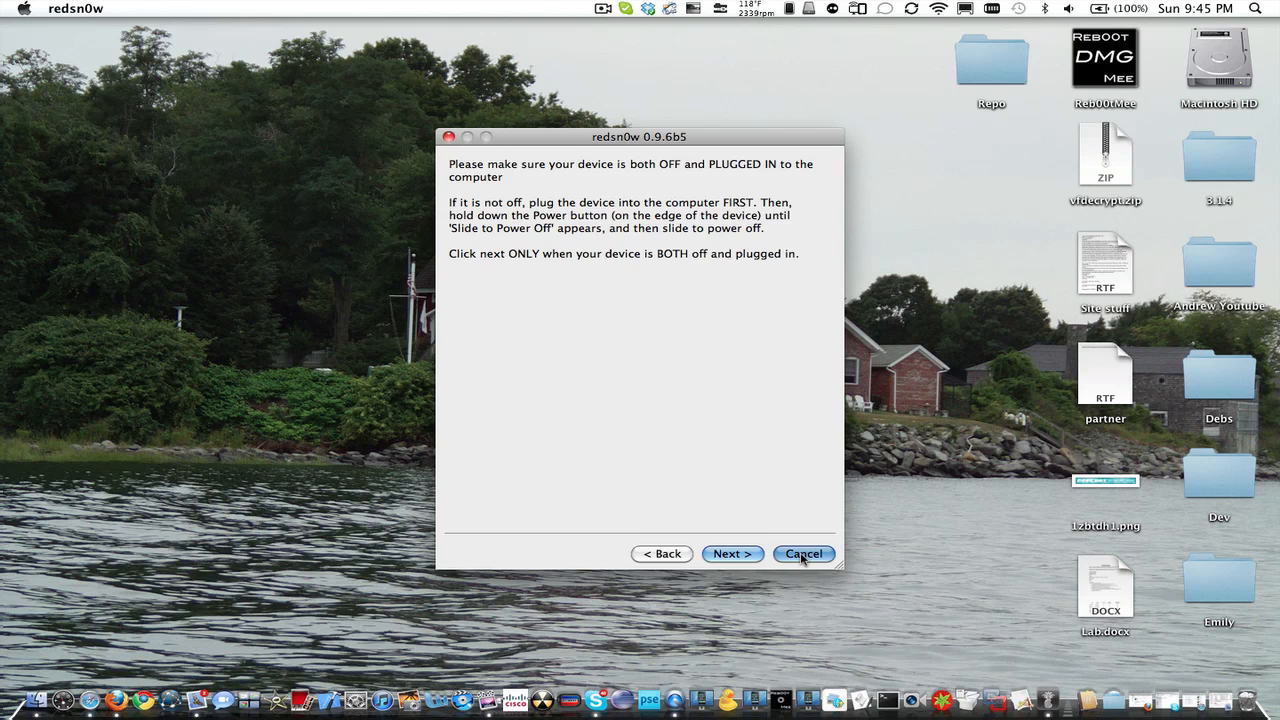
click(804, 554)
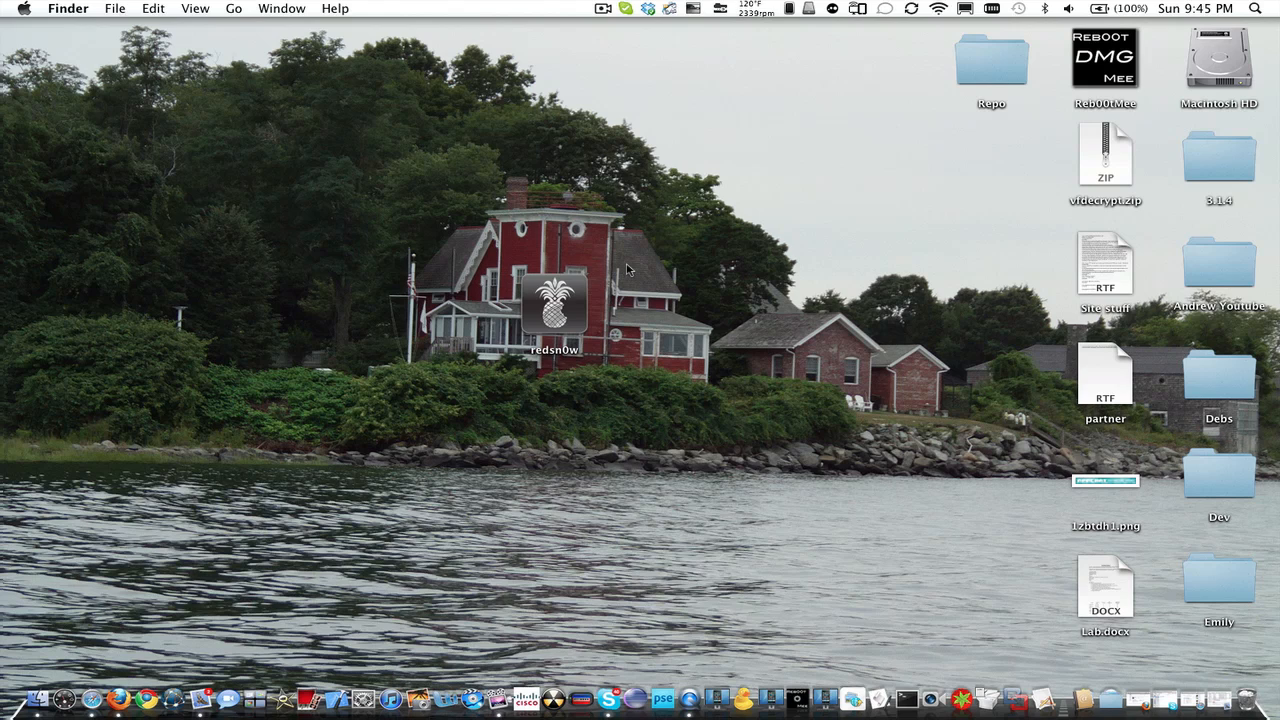
mouse_move(492, 96)
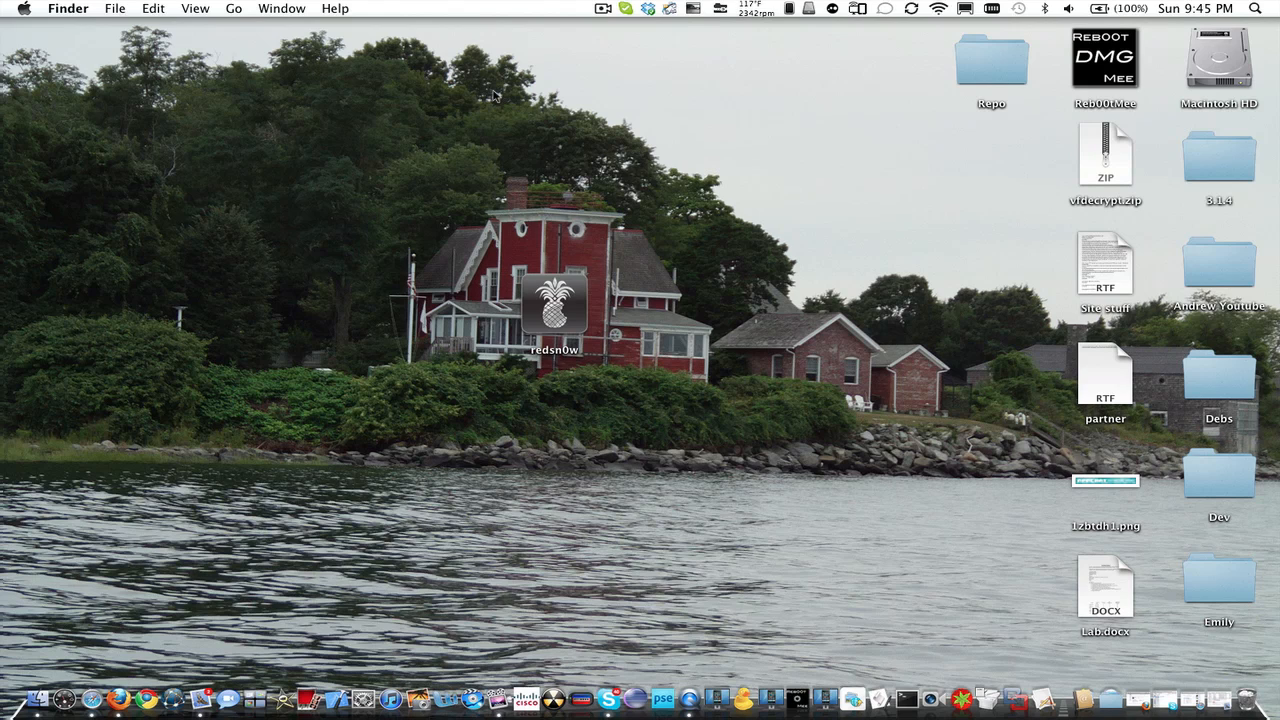
mouse_move(604, 20)
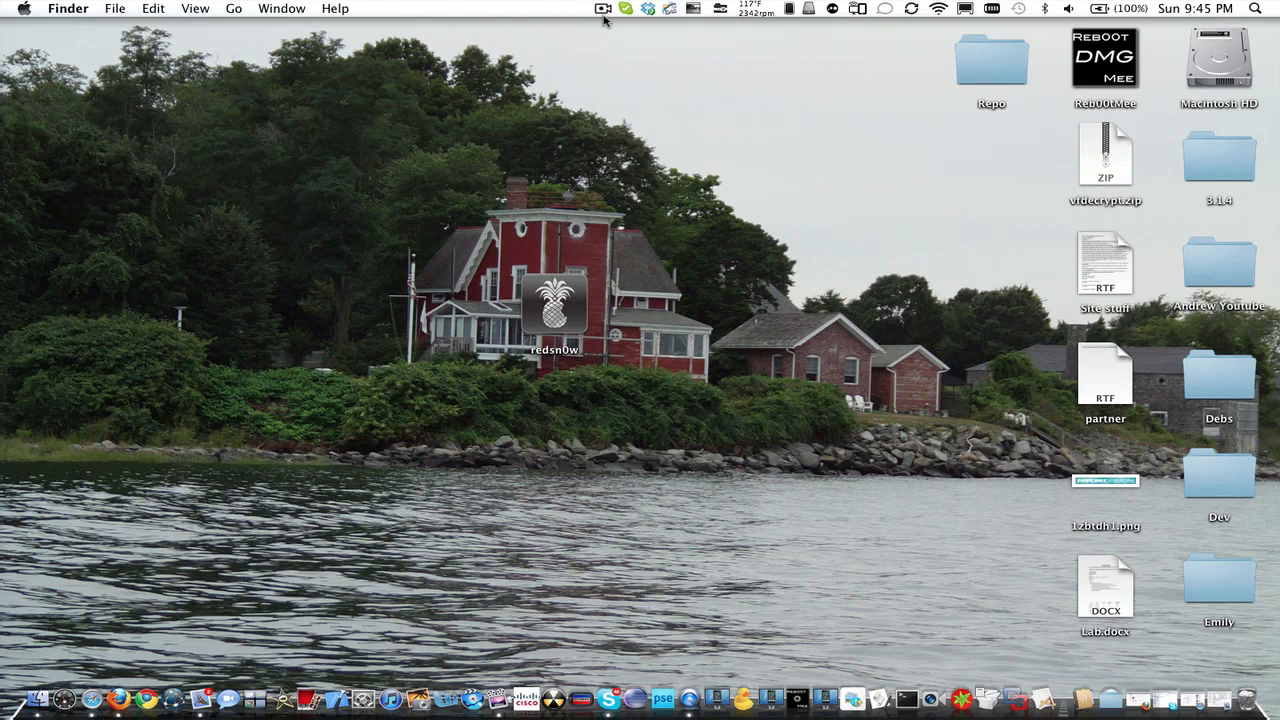
click(604, 8)
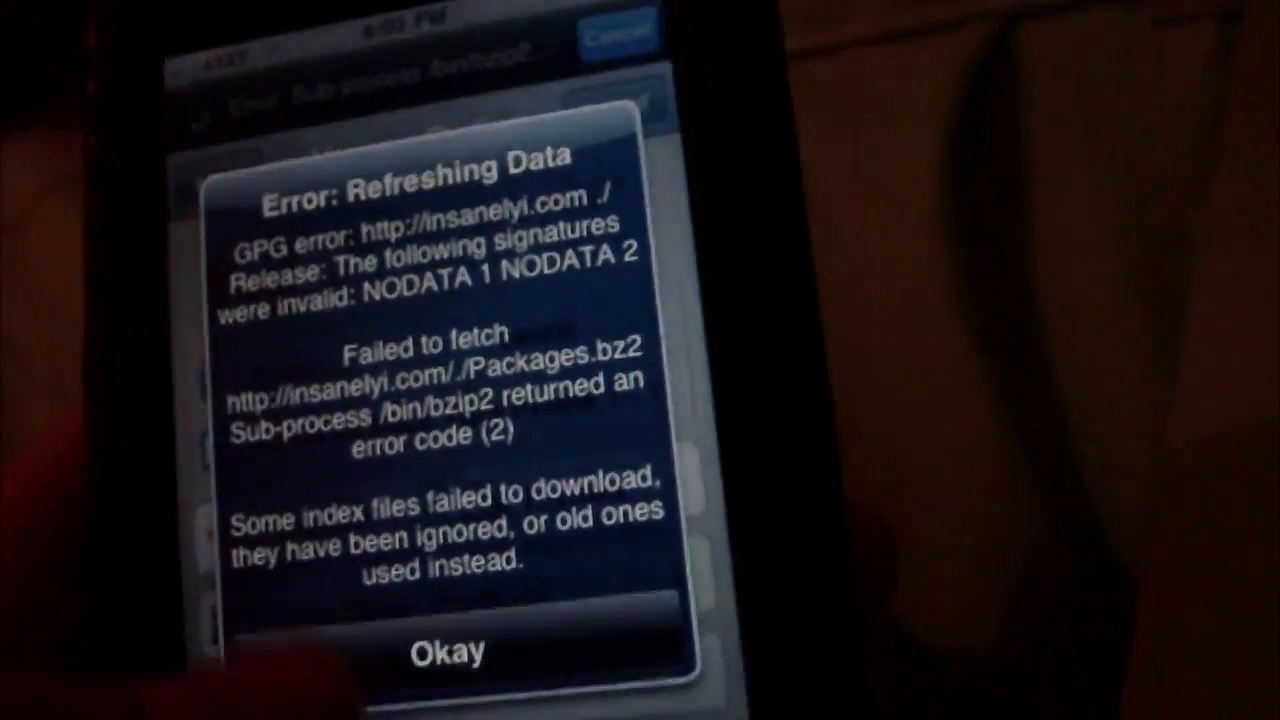
Dismiss the Cydia data refresh error alert with Okay
click(452, 648)
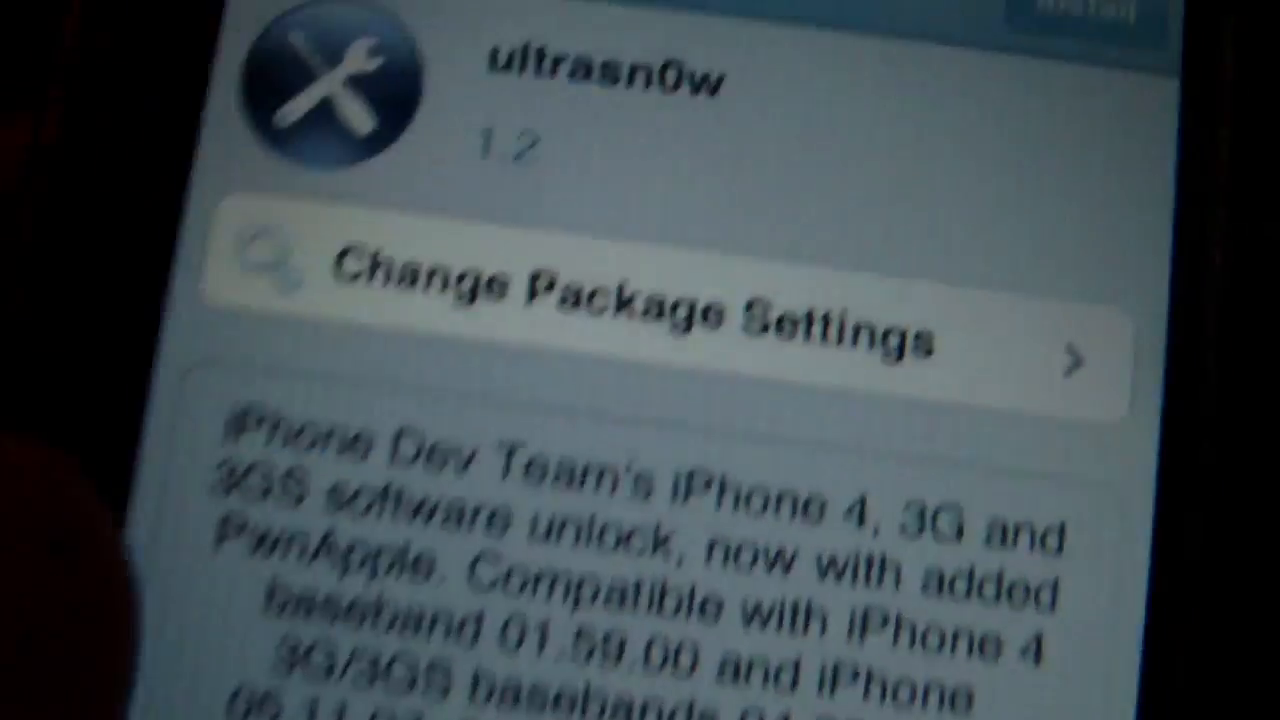
scroll(down, 3)
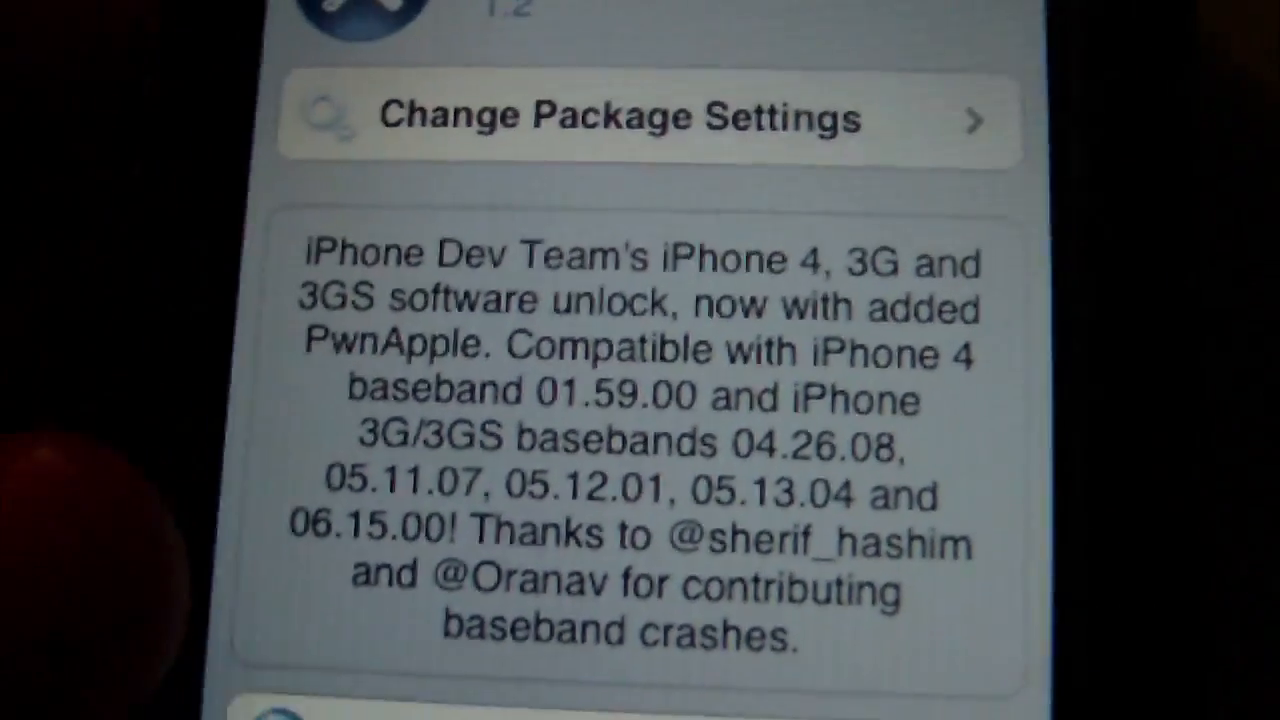
scroll(down, 3)
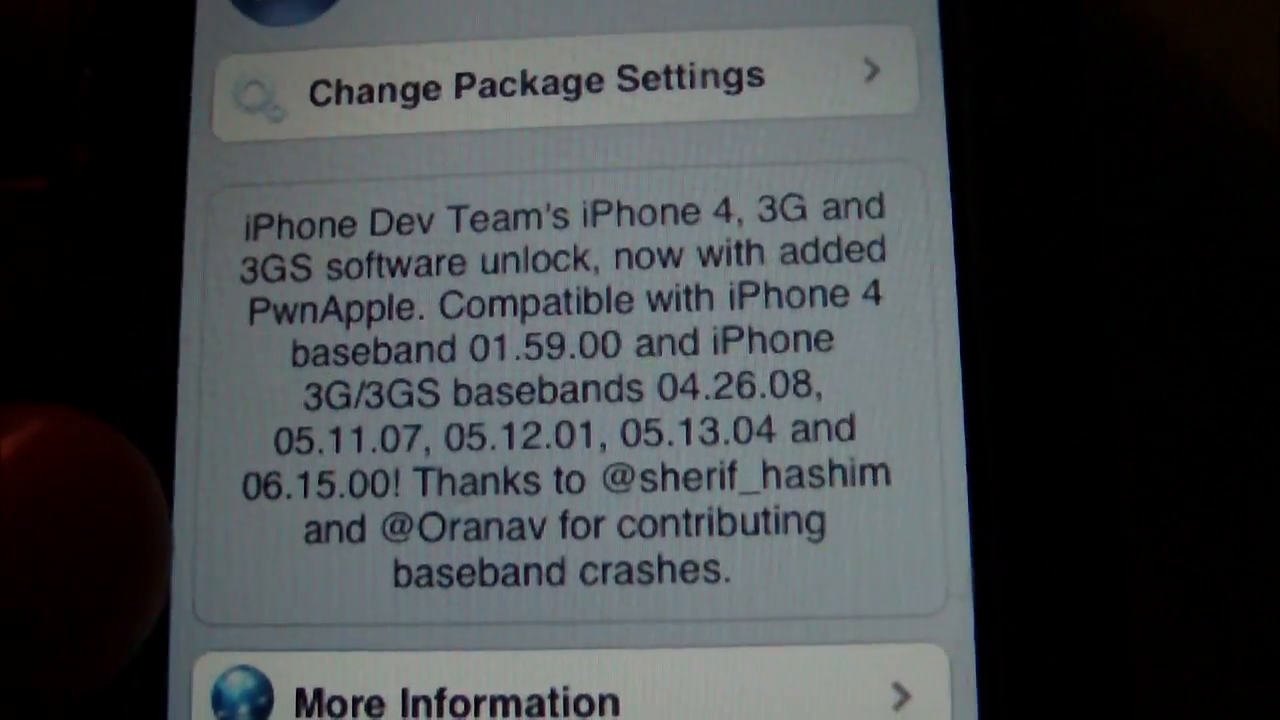